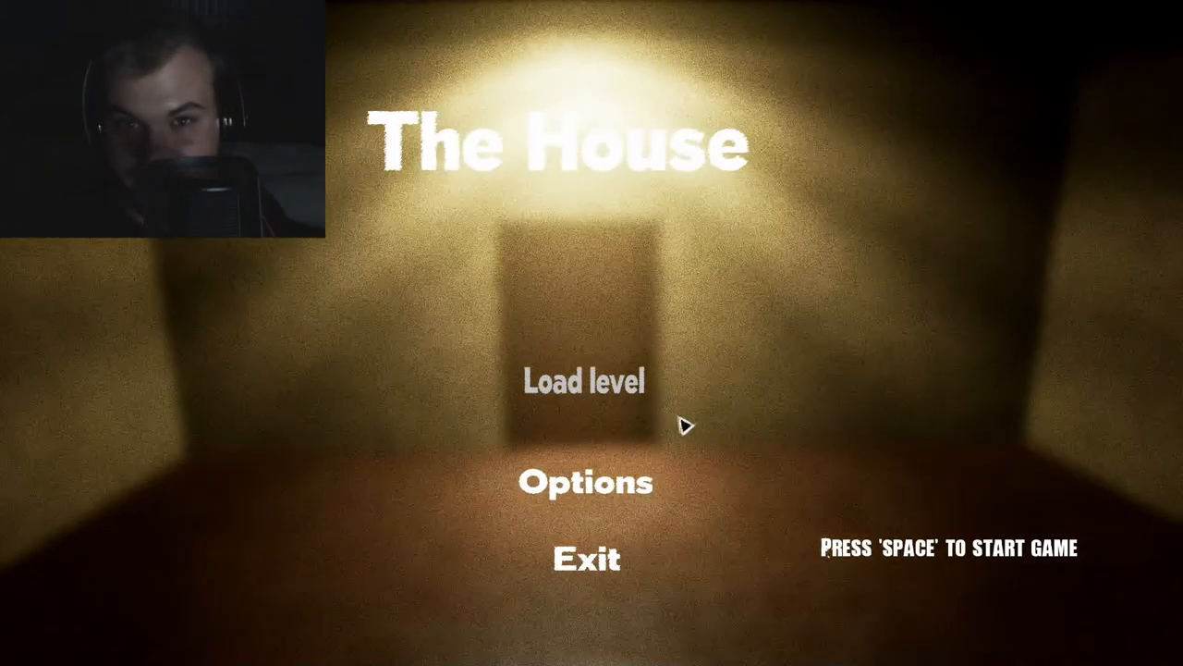
Start the game from the title screen and play through the first stretch of the house
{"action": "key", "text": "space"}
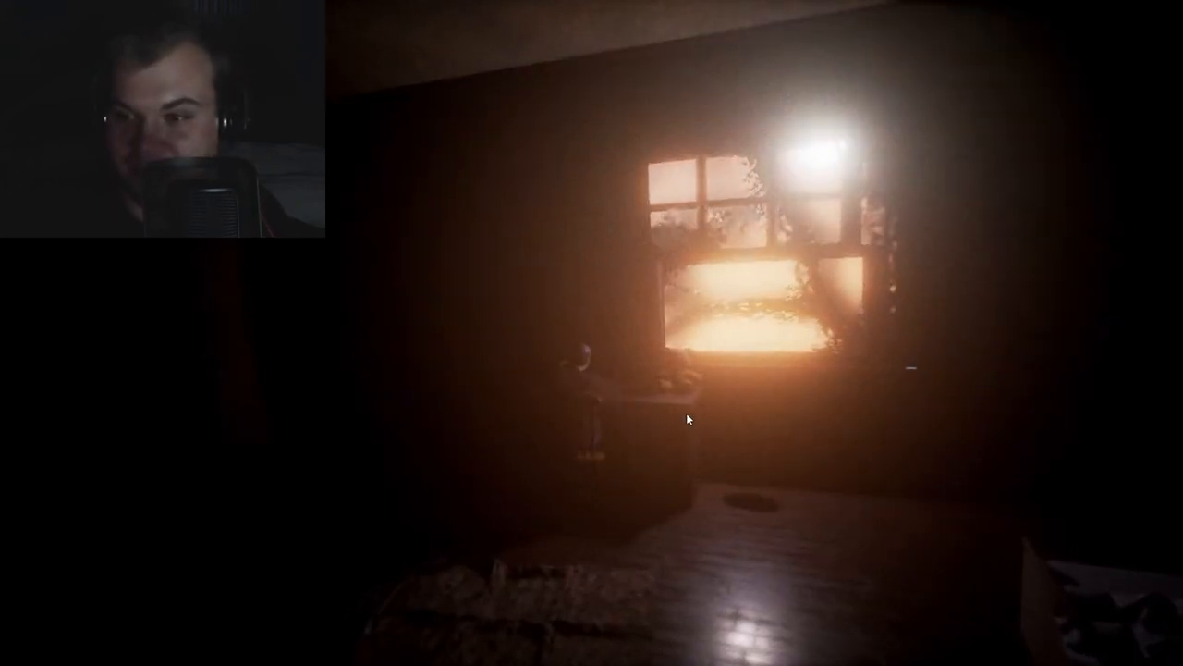
{"action": "mouse_move", "coordinate": [688, 418]}
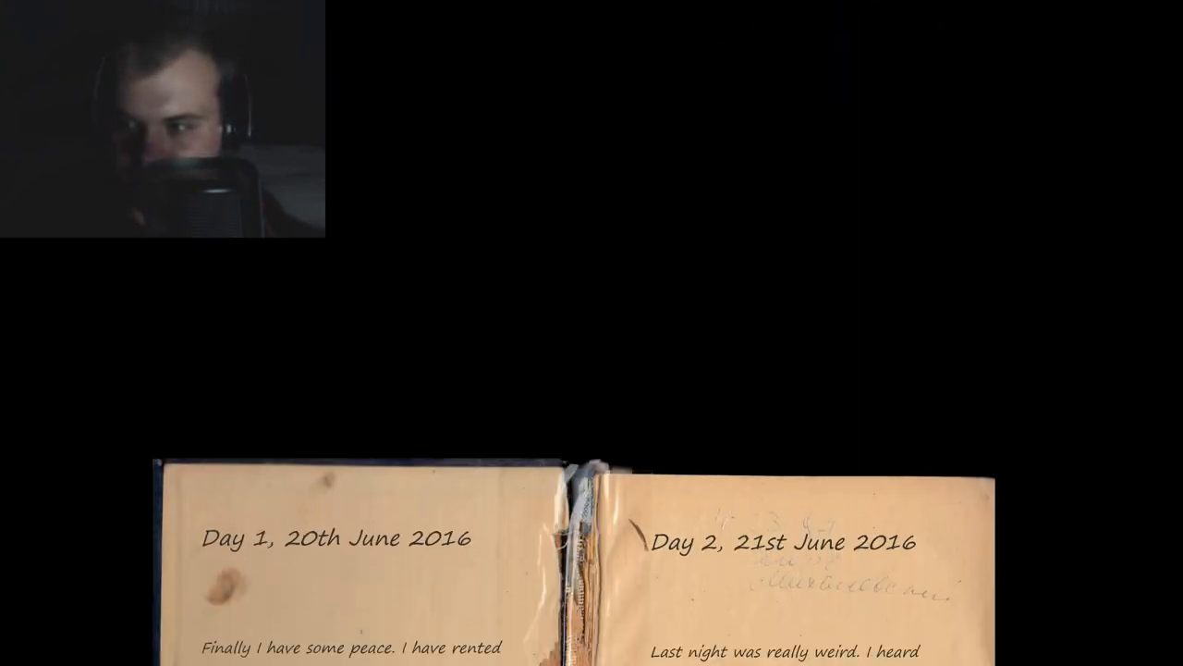
Advance the diary so the Day 1 and Day 2 entries come fully into view
{"action": "key", "text": "space"}
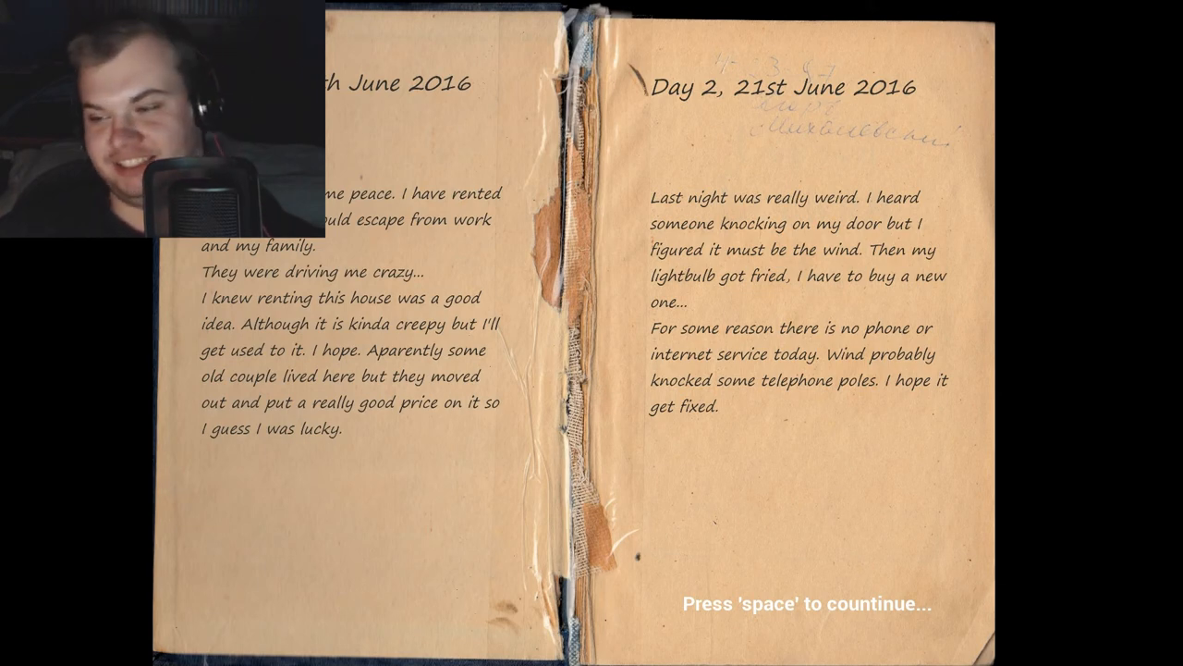
Close the diary and resume exploring the dark bedroom with the flashlight
{"action": "key", "text": "space"}
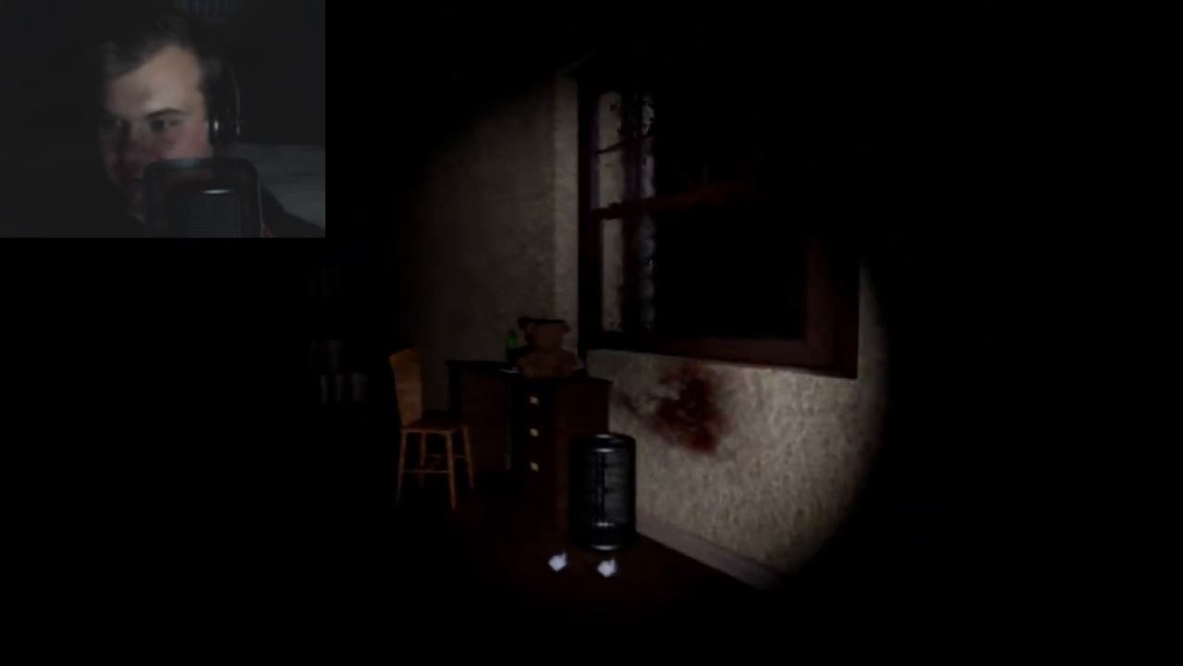
{"action": "mouse_move", "coordinate": [592, 332]}
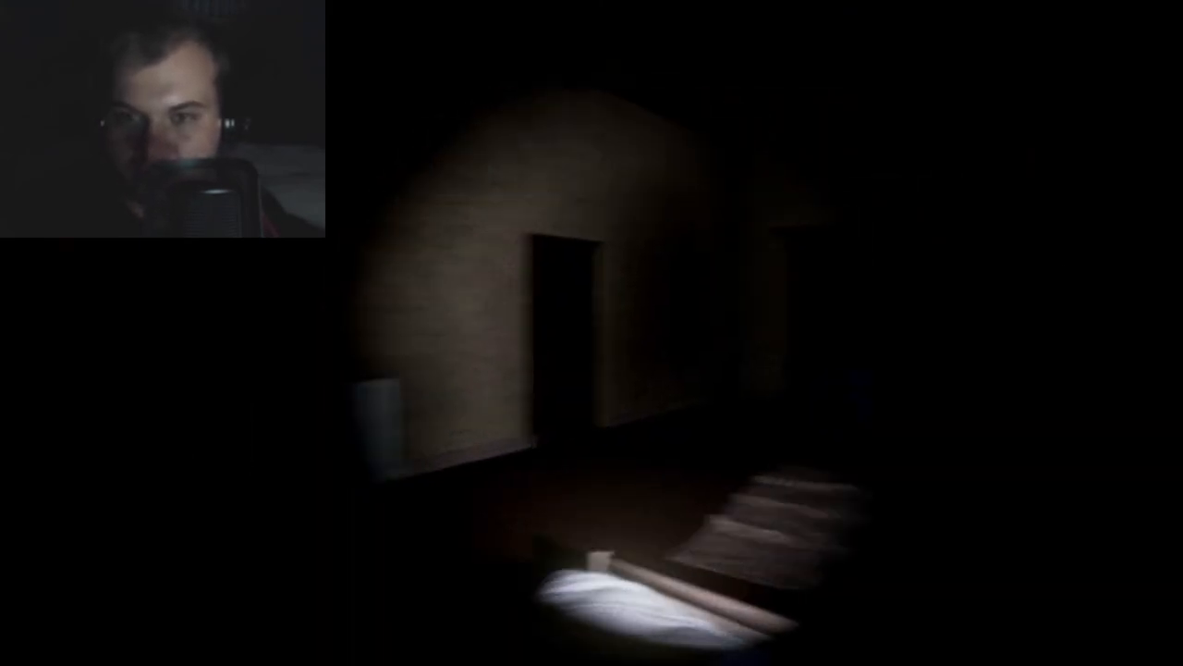
{"action": "mouse_move", "coordinate": [592, 333]}
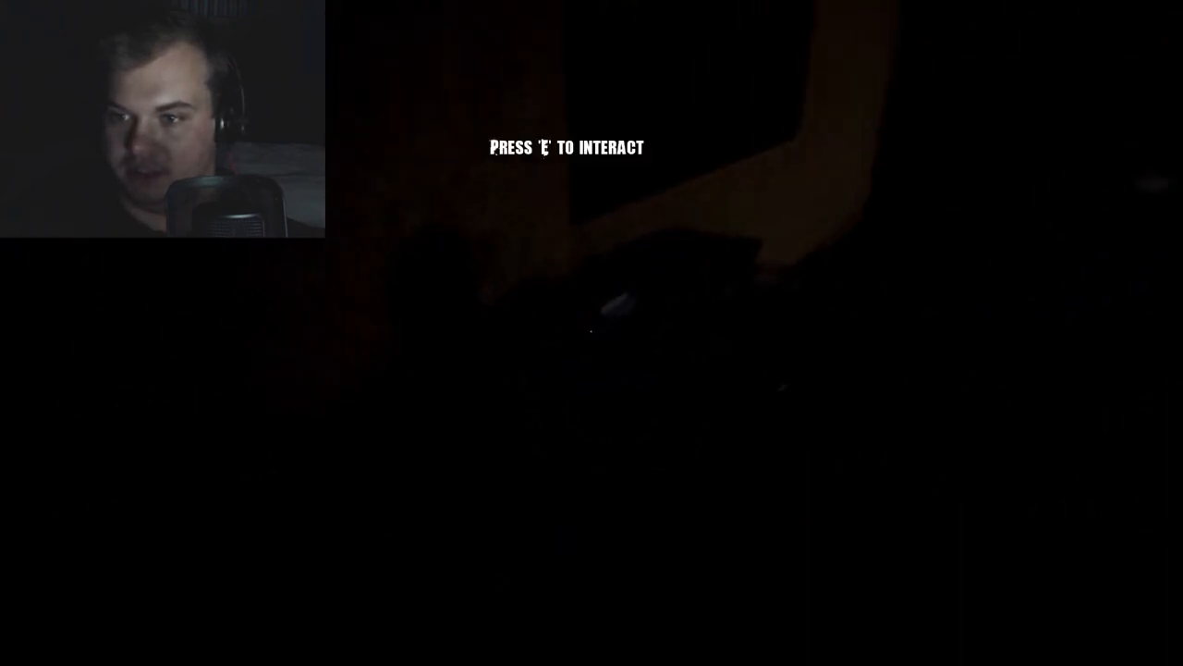
Interact with the object in the dark, revealing the lit desk with wastebasket and papers
{"action": "key", "text": "e"}
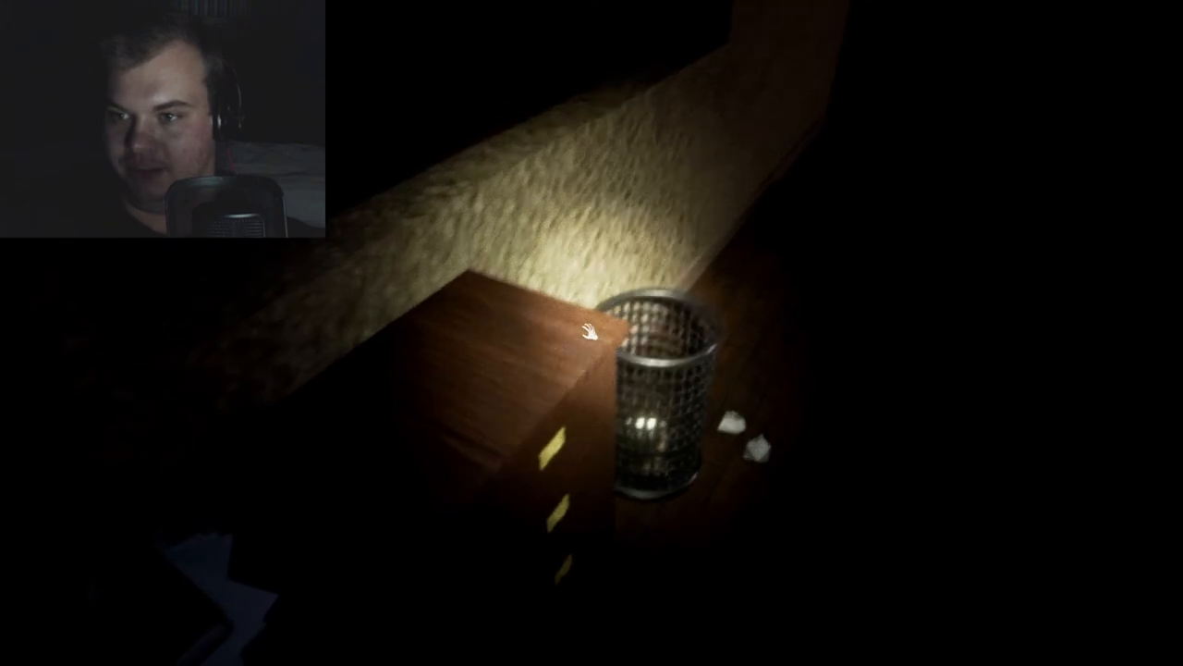
{"action": "mouse_move", "coordinate": [592, 333]}
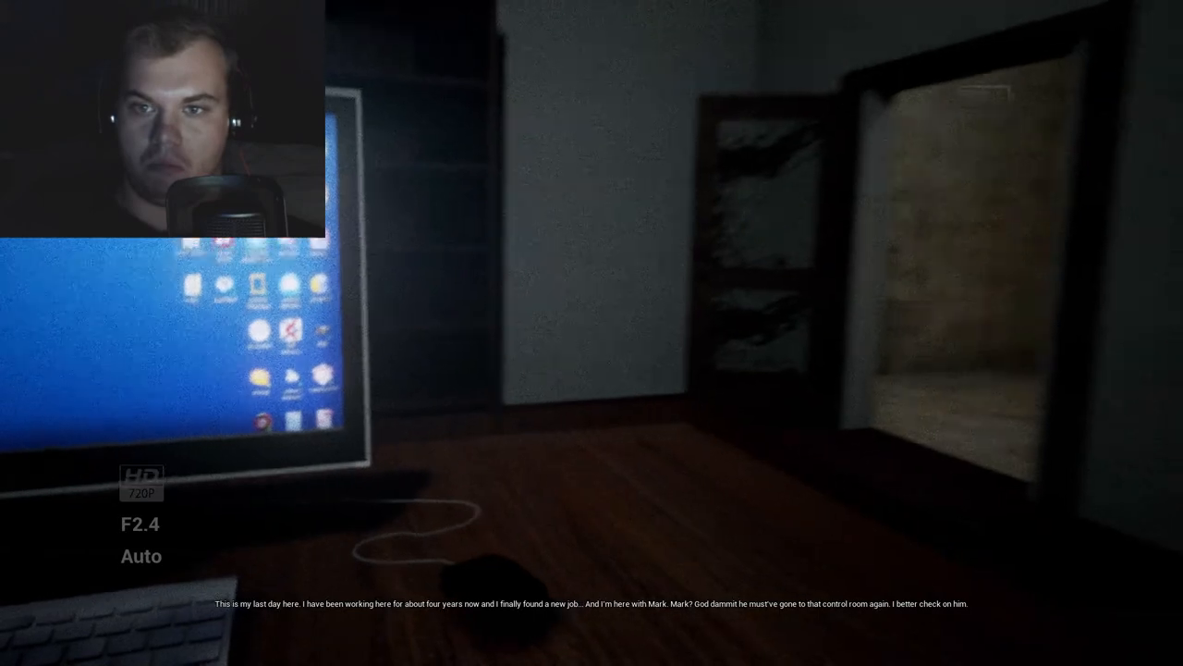
{"action": "mouse_move", "coordinate": [592, 333]}
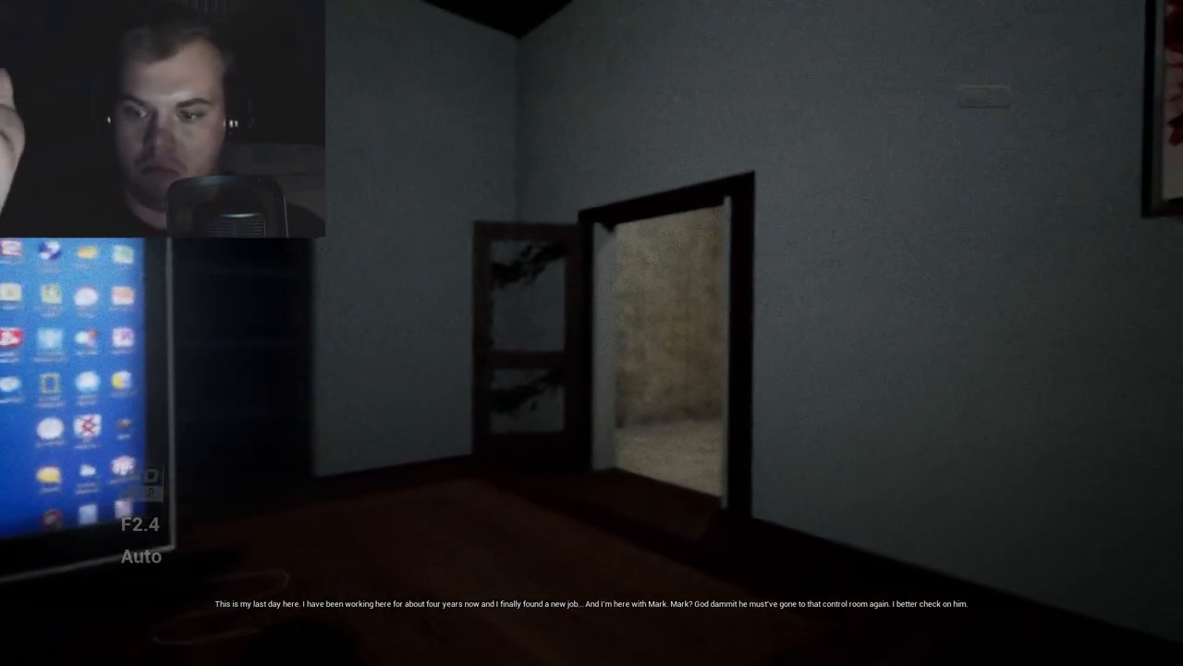